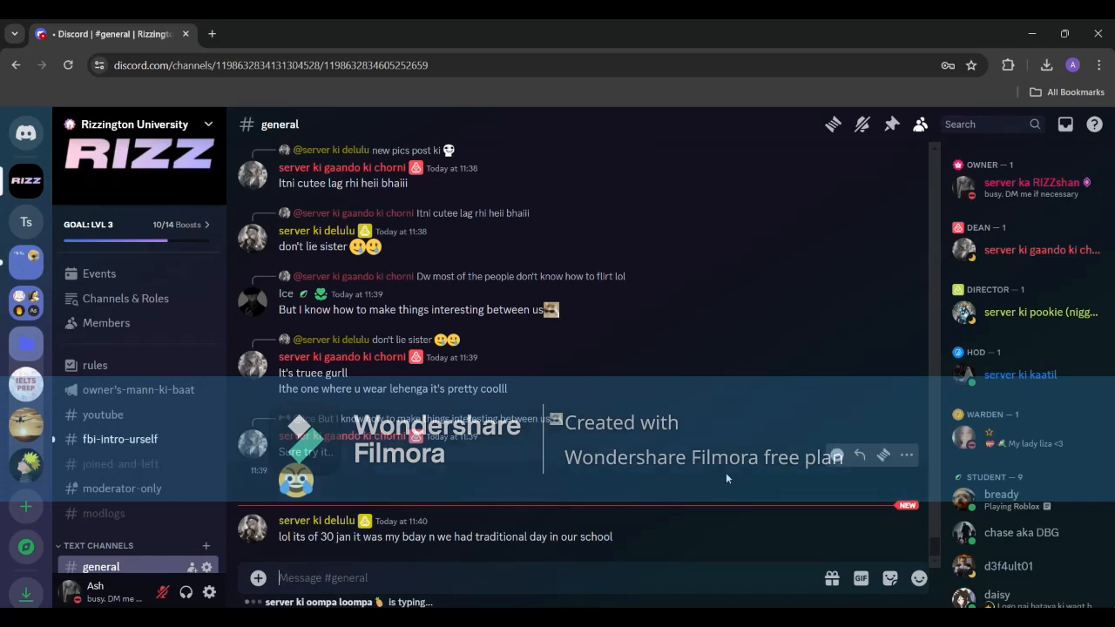
Create a text channel named dyno-logs in the Testing server via the server dropdown
{"action": "scroll", "scroll_direction": "down", "scroll_amount": 3}
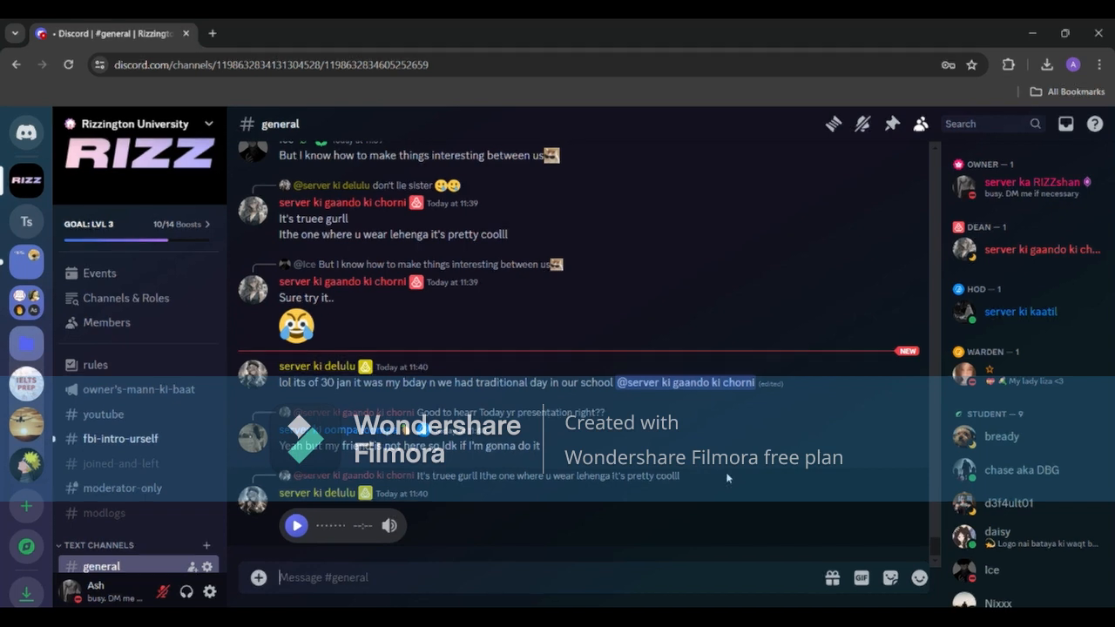
{"action": "left_click", "coordinate": [26, 223]}
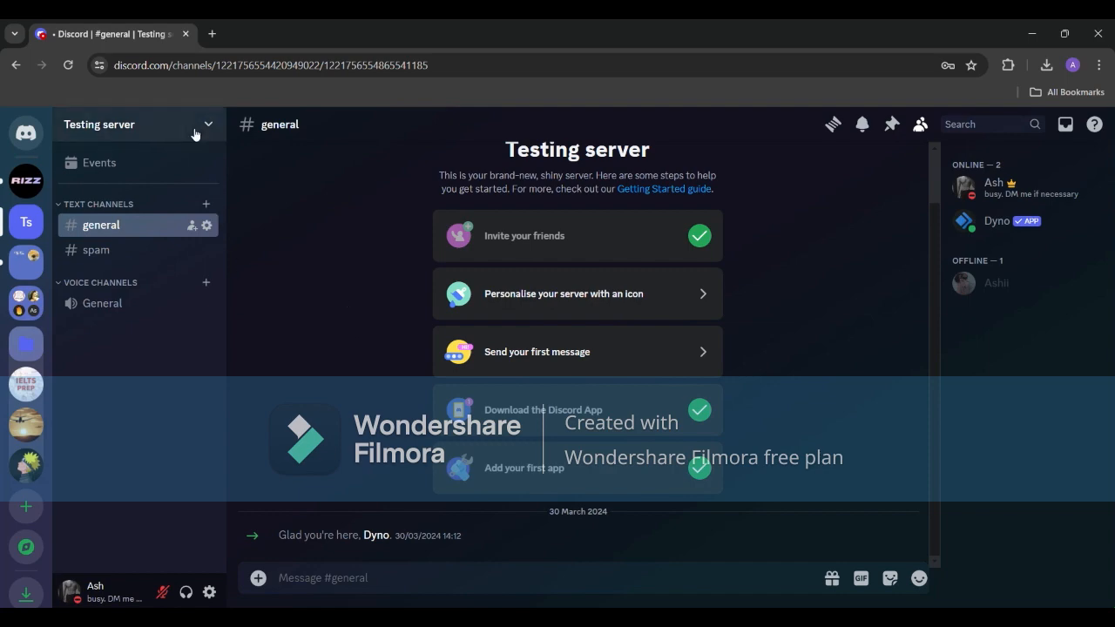
{"action": "left_click", "coordinate": [131, 124]}
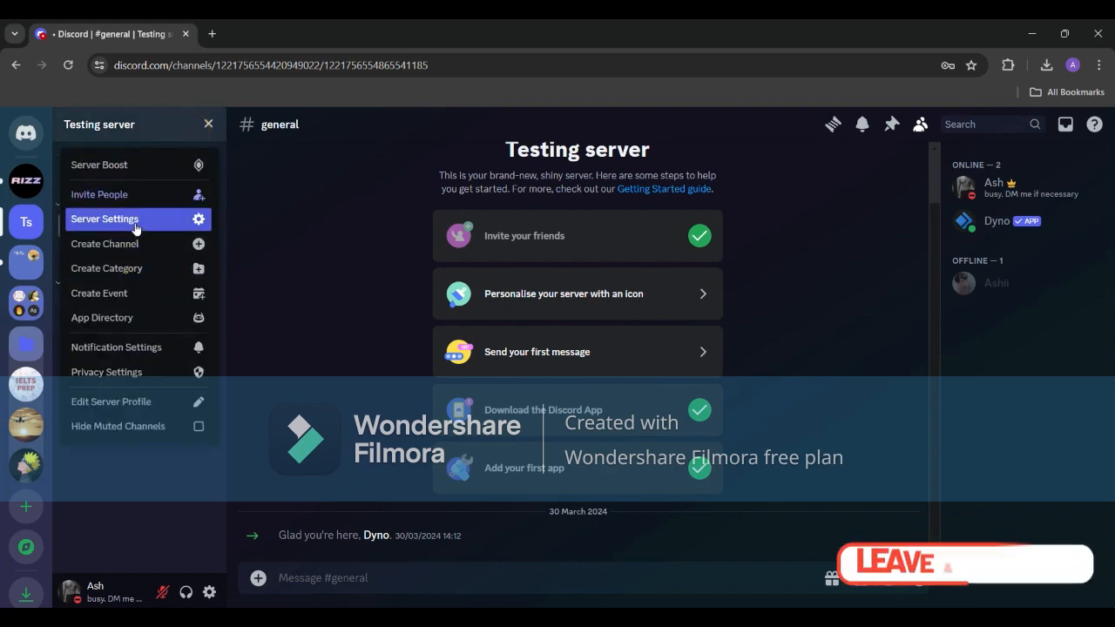
{"action": "left_click", "coordinate": [104, 244]}
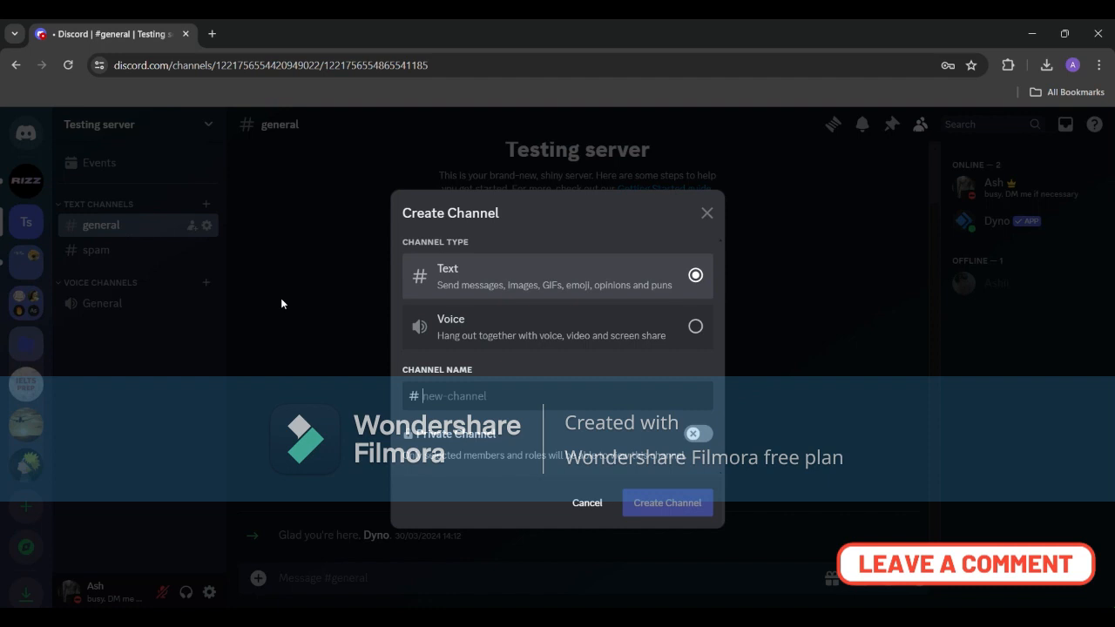
{"action": "type", "text": "dyno-logs"}
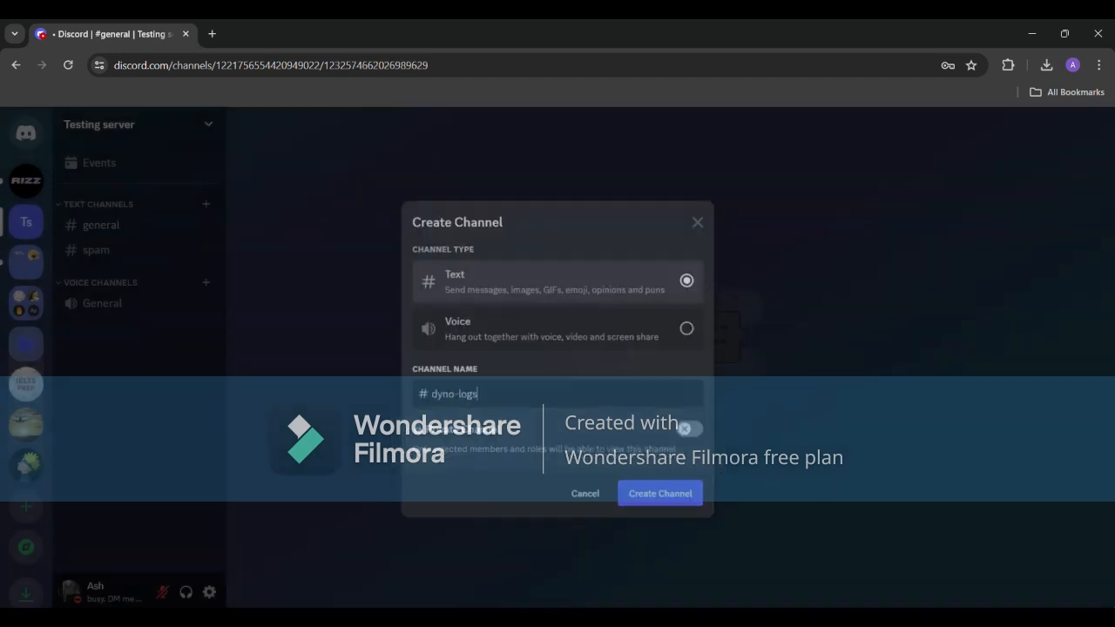
{"action": "left_click", "coordinate": [658, 493]}
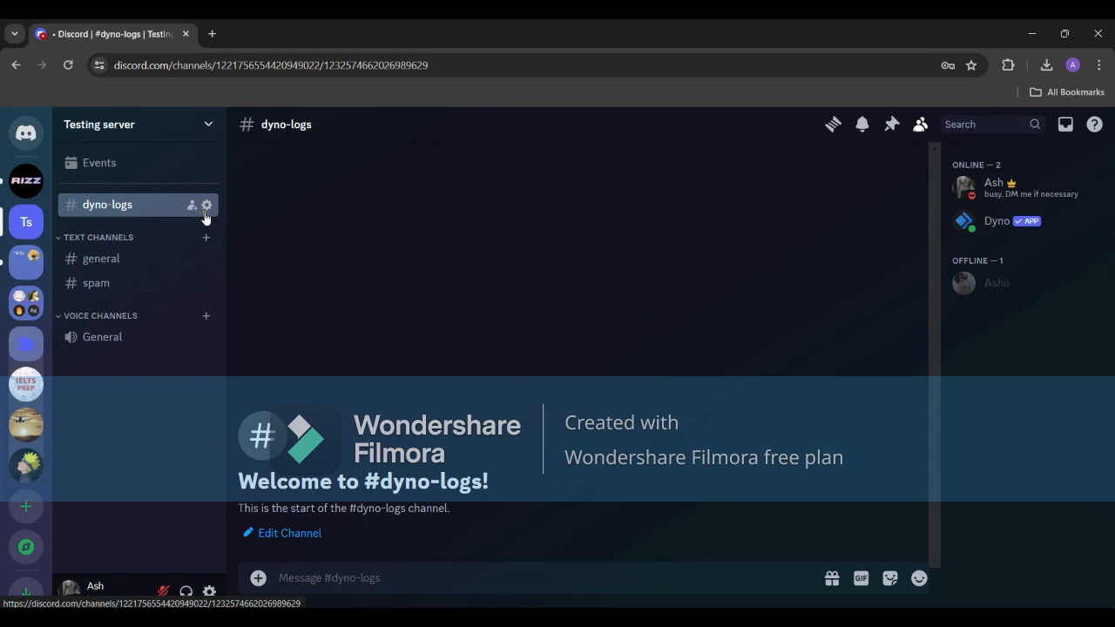
Toggle dyno-logs to Private Channel in its permissions, close settings, and start a new browser tab
{"action": "left_click", "coordinate": [207, 205]}
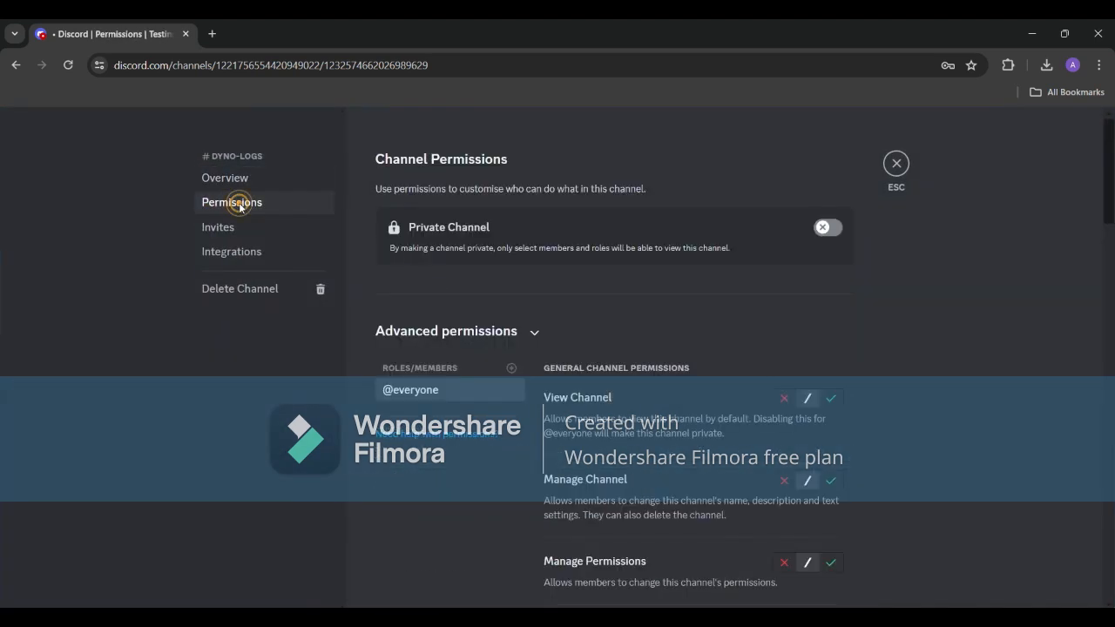
{"action": "left_click", "coordinate": [826, 226]}
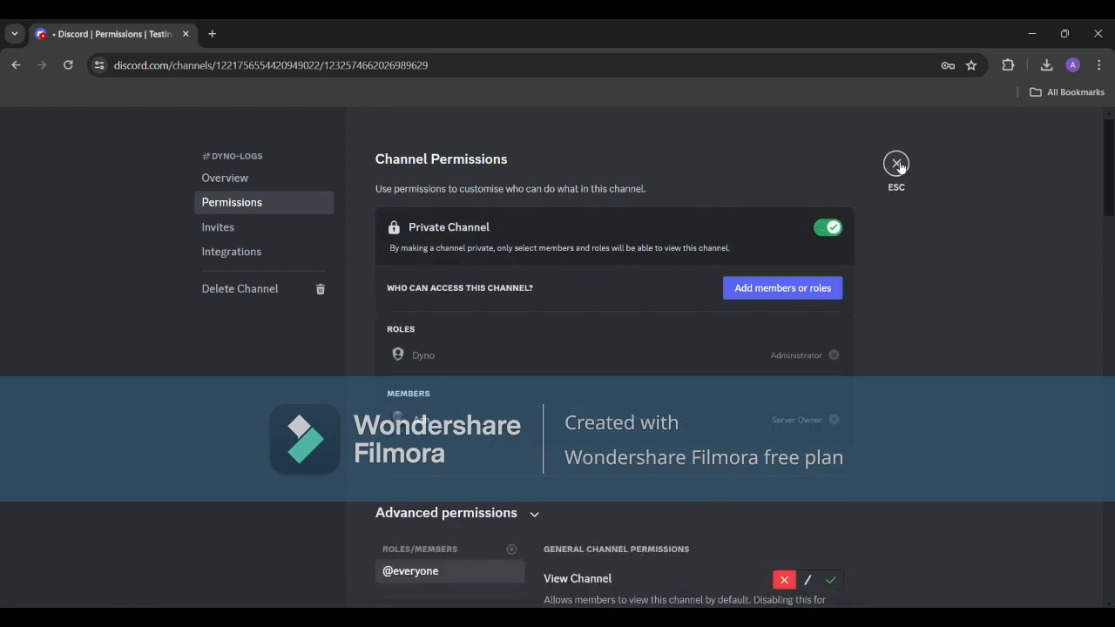
{"action": "left_click", "coordinate": [895, 163]}
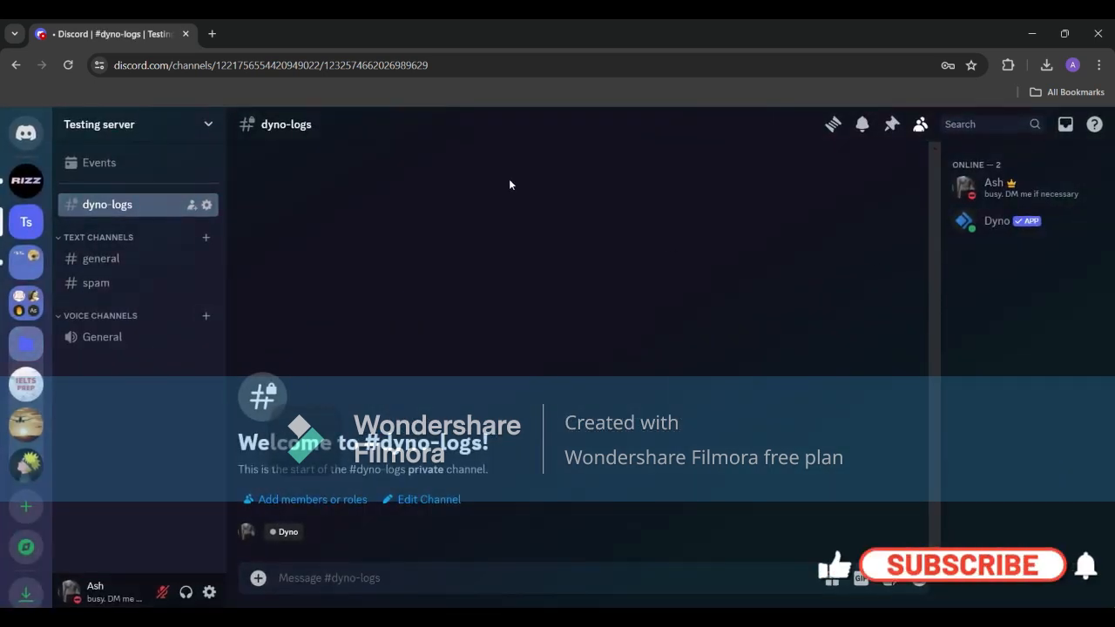
{"action": "left_click", "coordinate": [213, 35]}
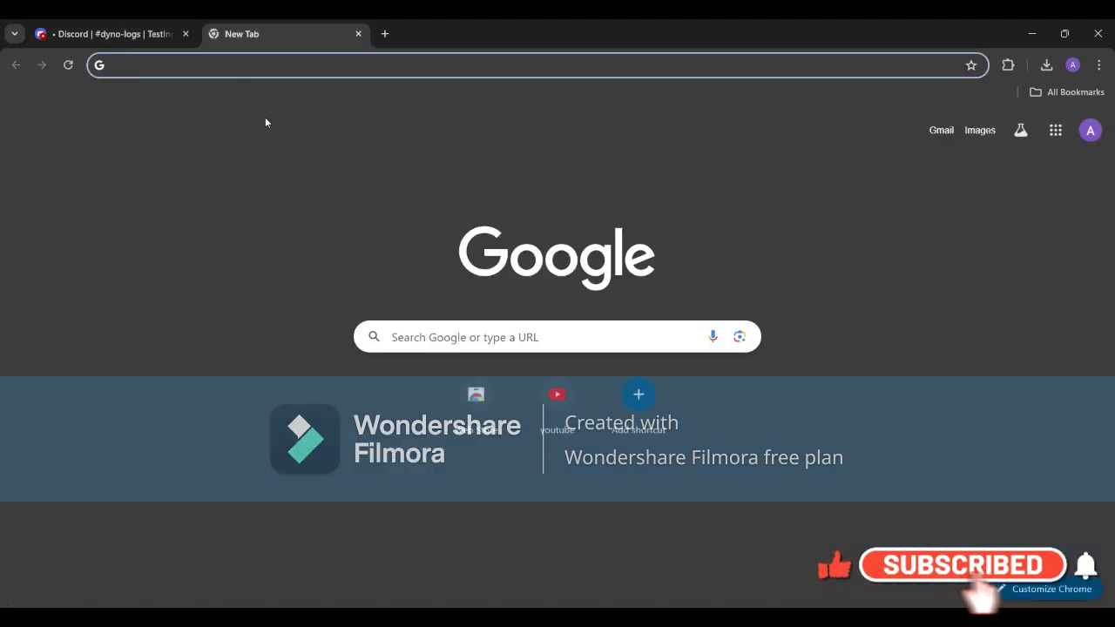
Search 'dyno dashboard', reach the Dyno site, and open the Testing server under Manage Servers
{"action": "type", "text": "dyno dashboard"}
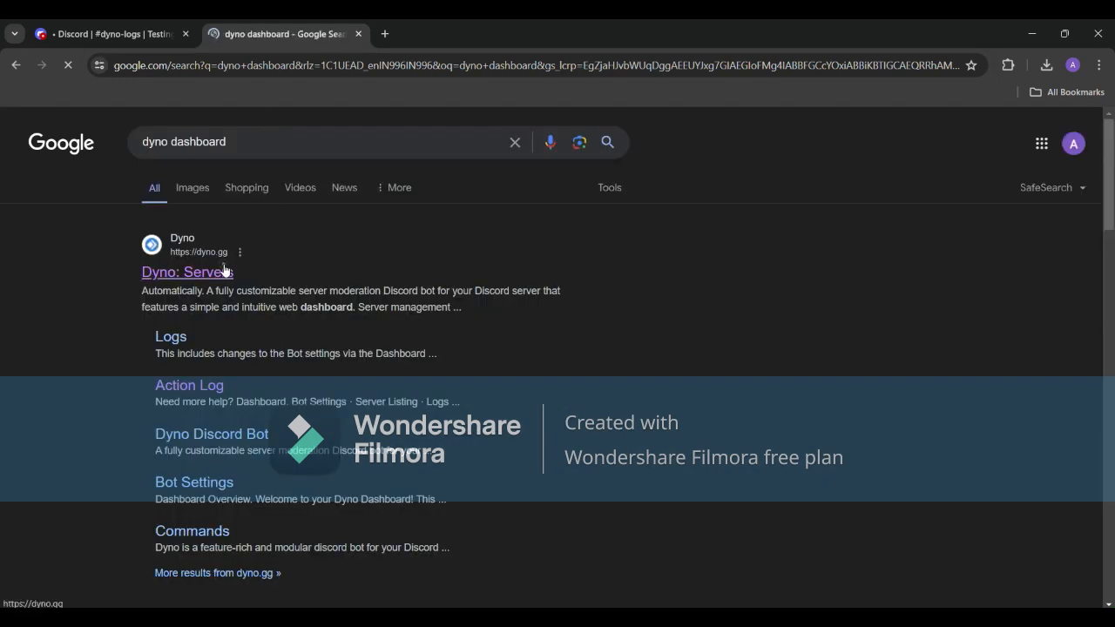
{"action": "left_click", "coordinate": [187, 272]}
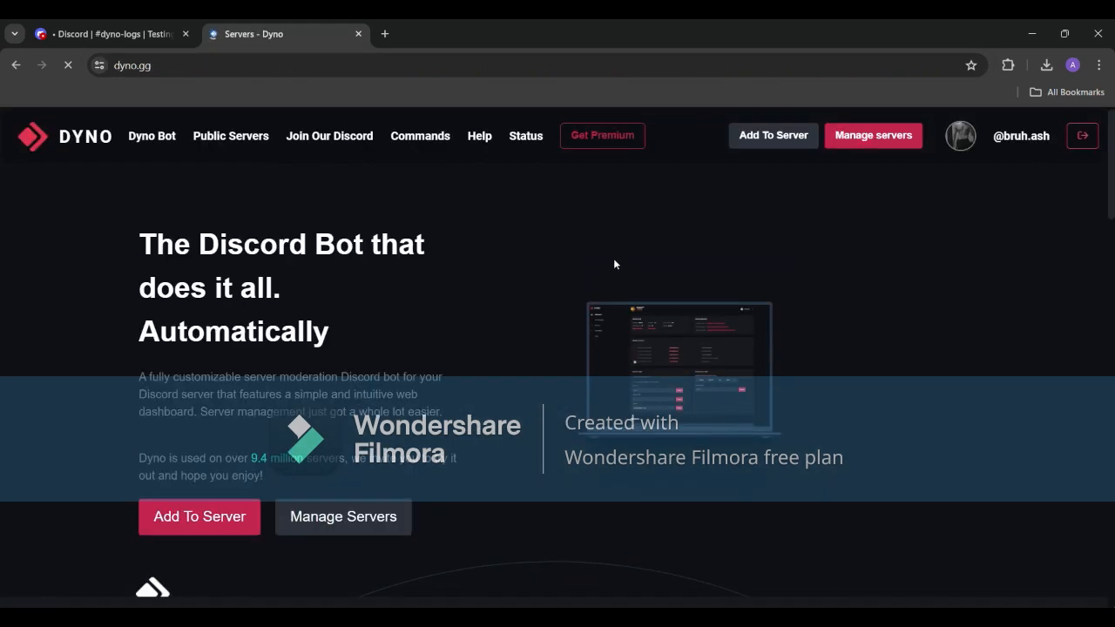
{"action": "left_click", "coordinate": [872, 135]}
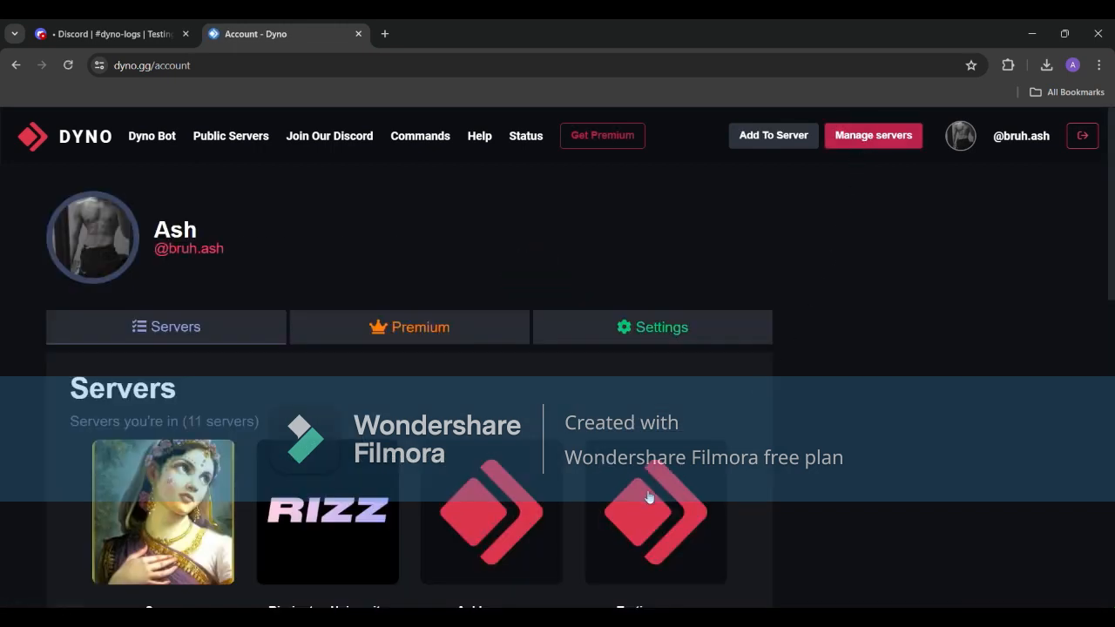
{"action": "left_click", "coordinate": [655, 512]}
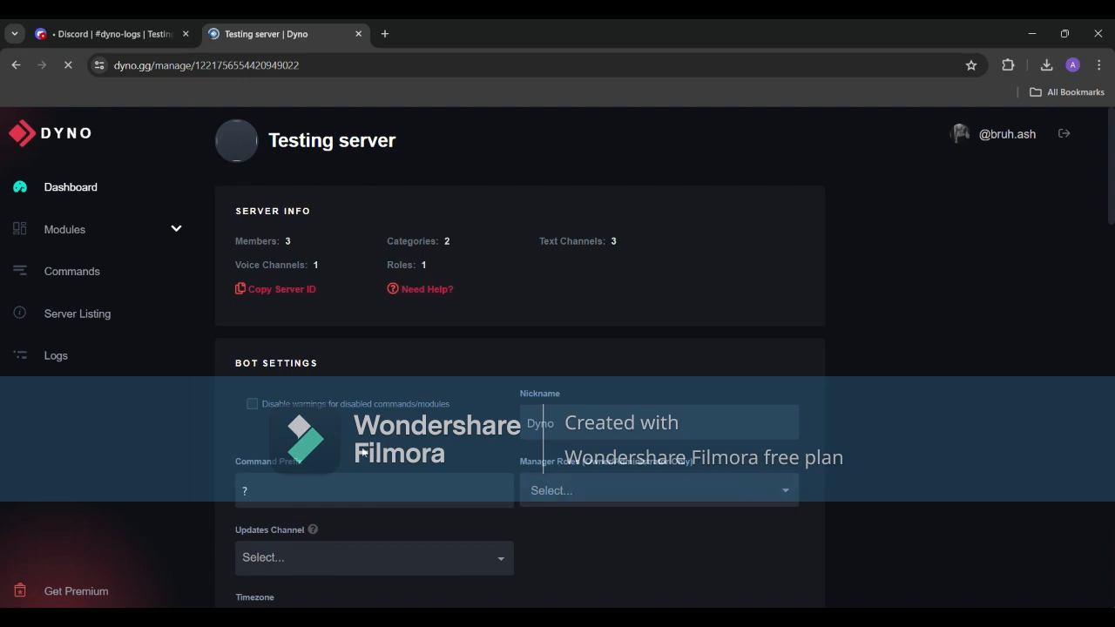
In Modules, switch the Action Log module on and bring up its Log Channel settings
{"action": "left_click", "coordinate": [64, 230]}
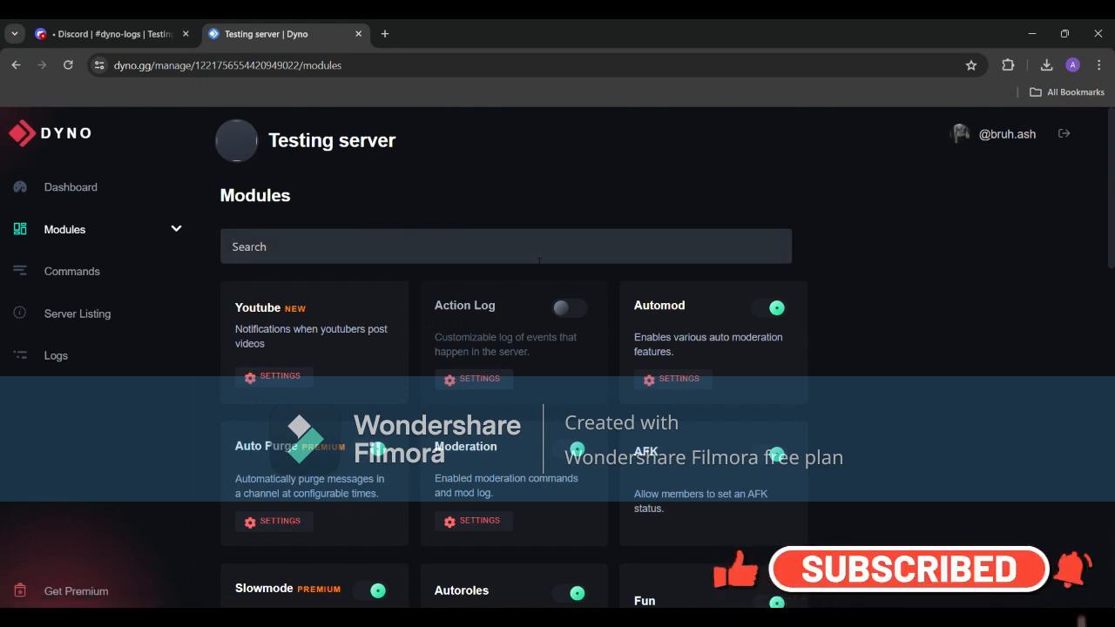
{"action": "left_click", "coordinate": [571, 307]}
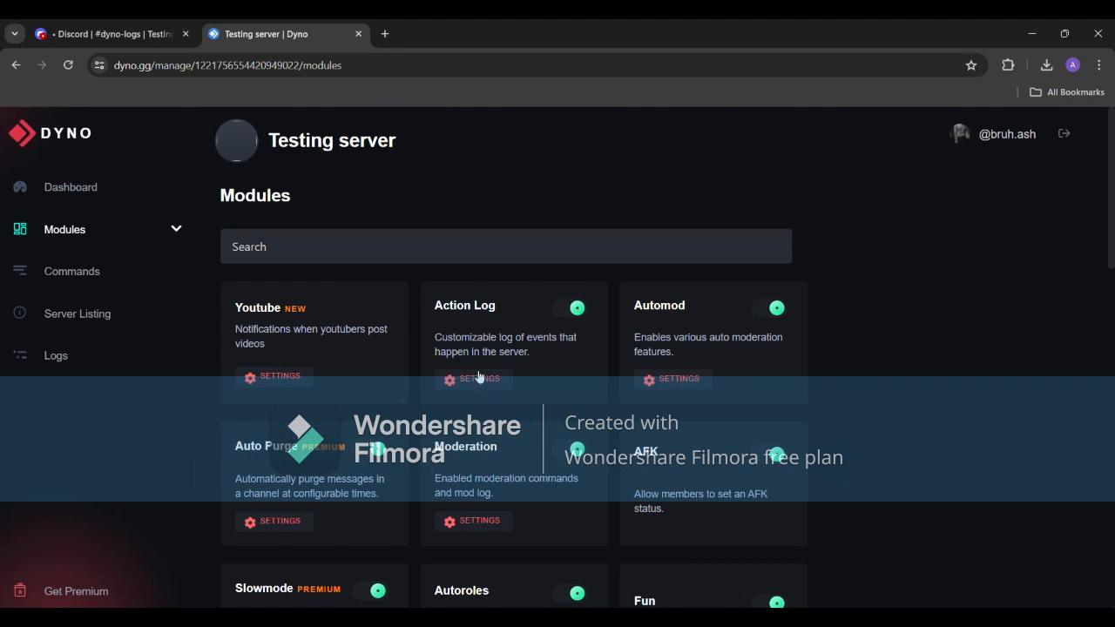
{"action": "left_click", "coordinate": [477, 379]}
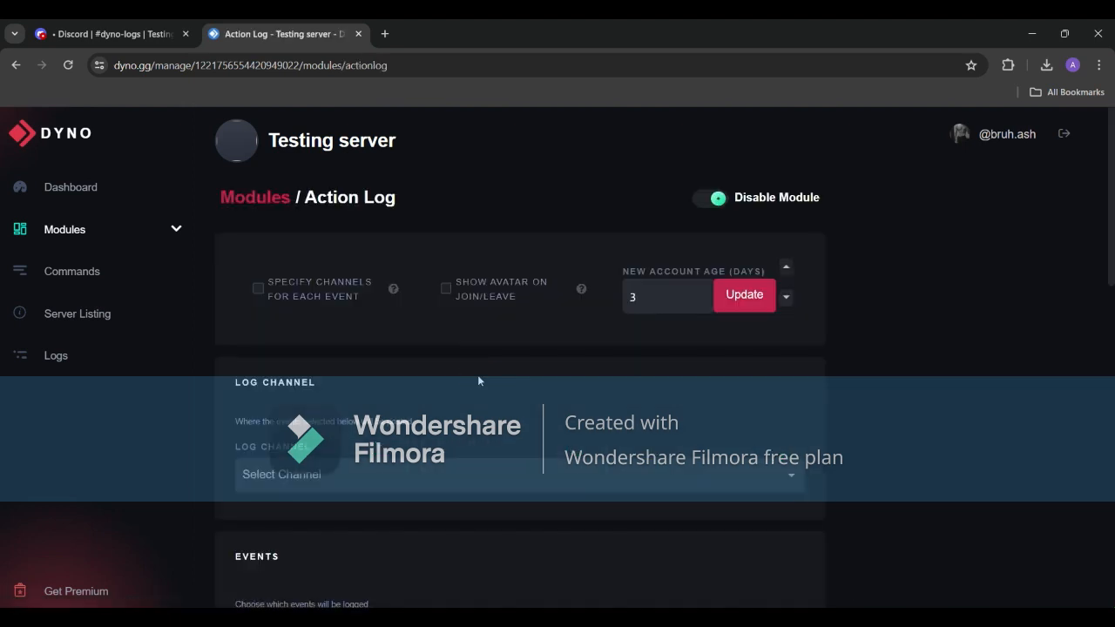
{"action": "mouse_move", "coordinate": [547, 378]}
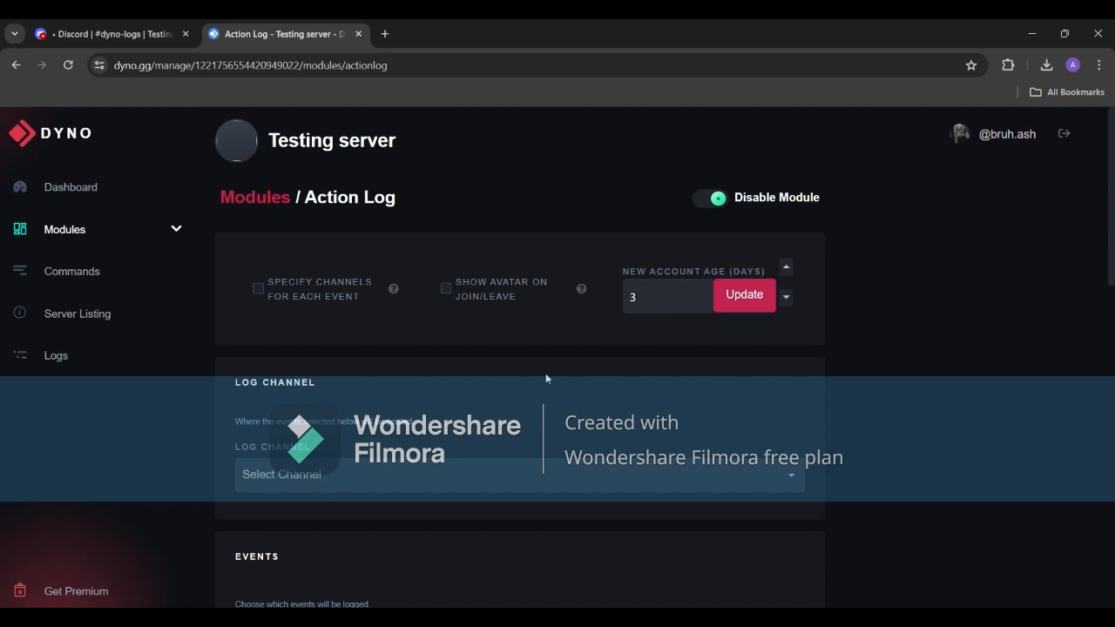
{"action": "scroll", "scroll_direction": "down", "scroll_amount": 3}
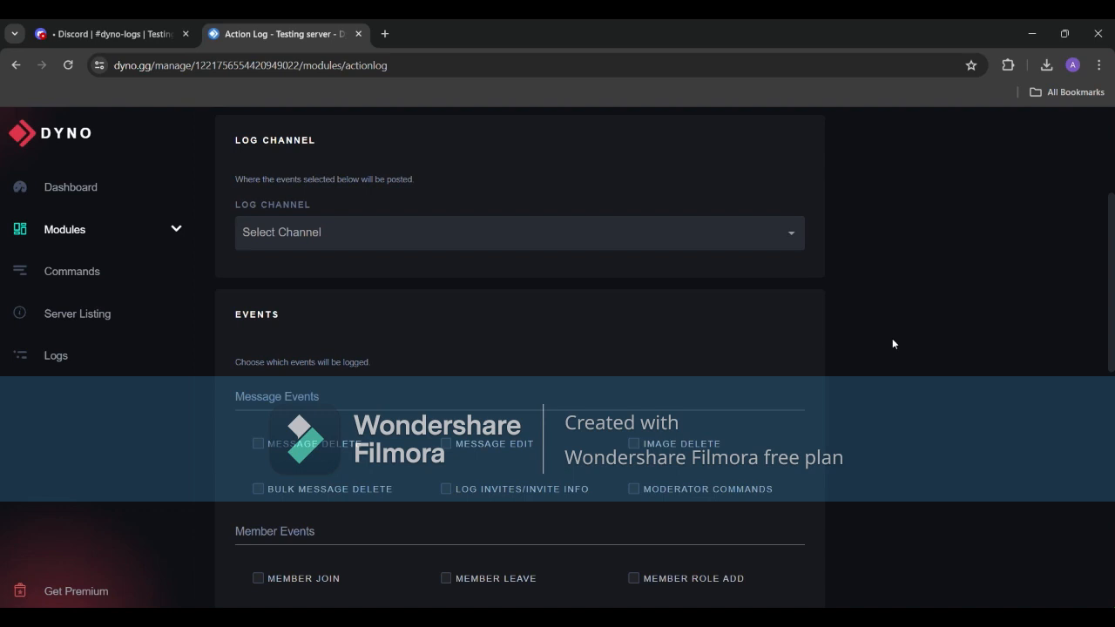
Choose dyno-logs as the Action Log's Log Channel and move down to the Events list
{"action": "left_click", "coordinate": [519, 232]}
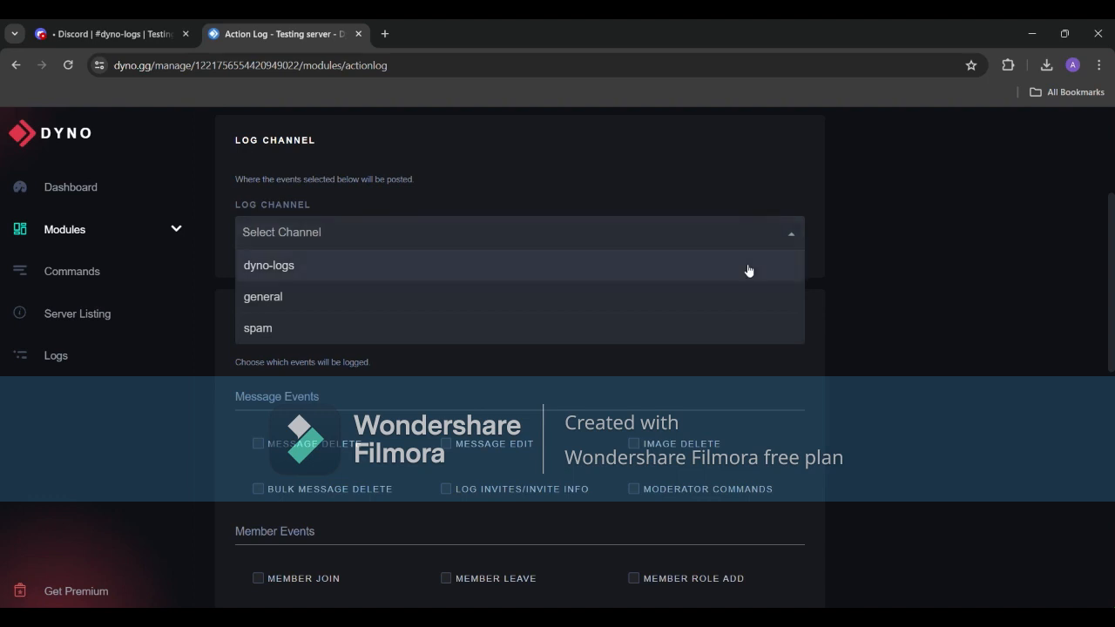
{"action": "left_click", "coordinate": [268, 265]}
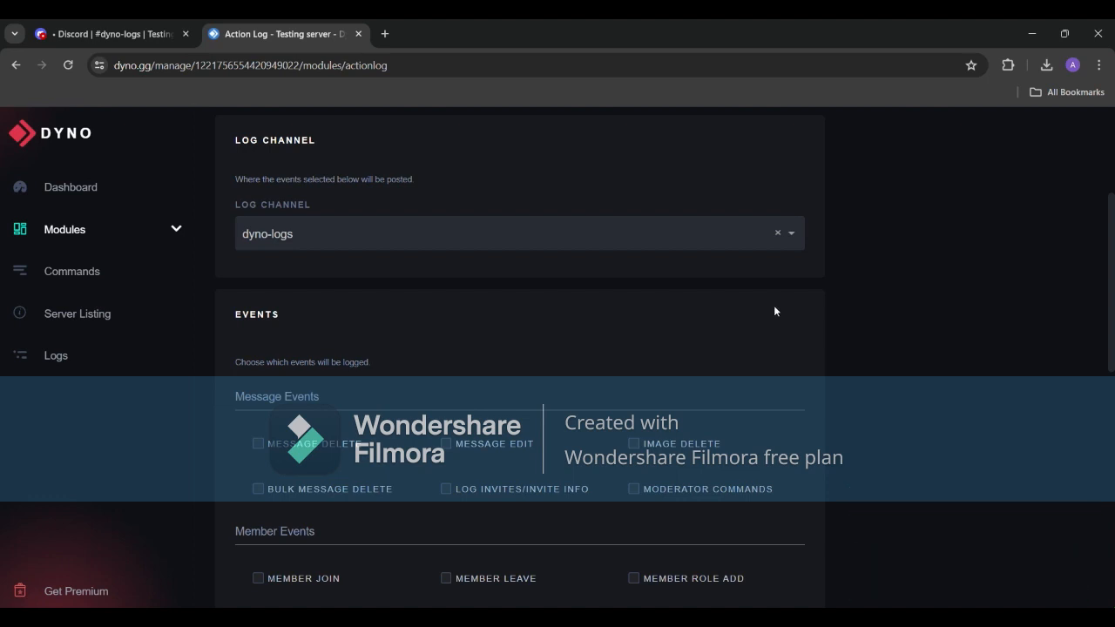
{"action": "mouse_move", "coordinate": [780, 289]}
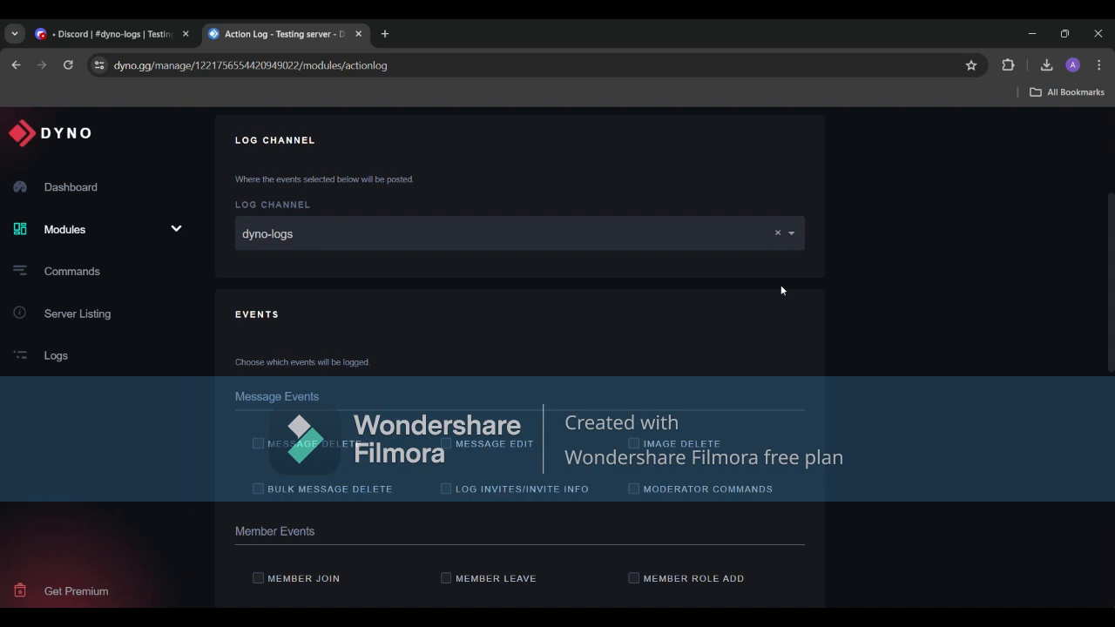
{"action": "scroll", "scroll_direction": "down", "scroll_amount": 3}
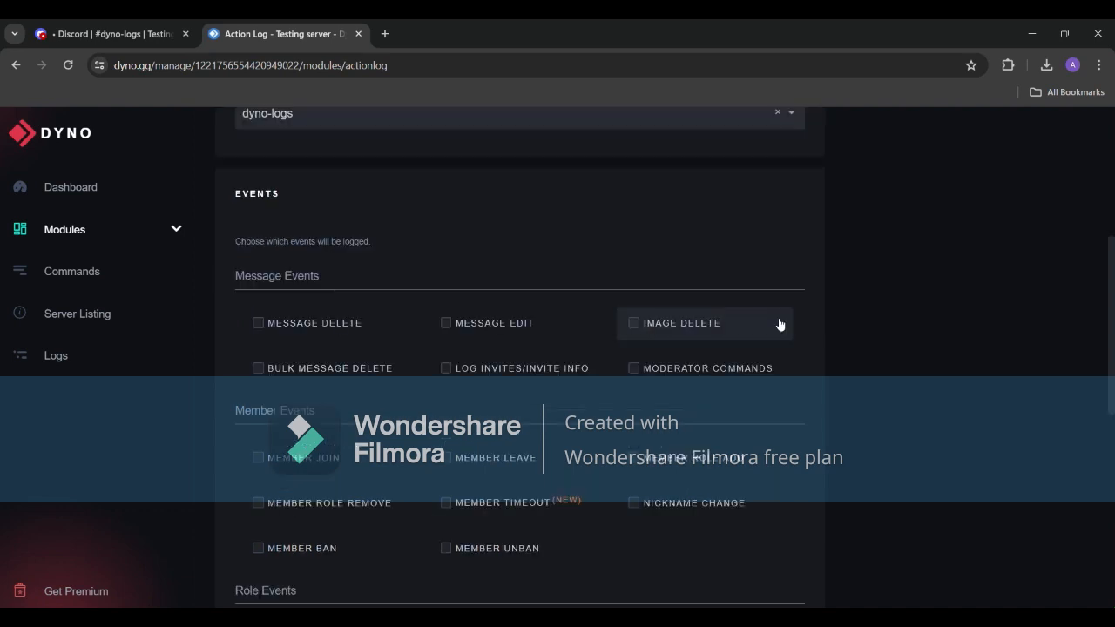
{"action": "mouse_move", "coordinate": [784, 326]}
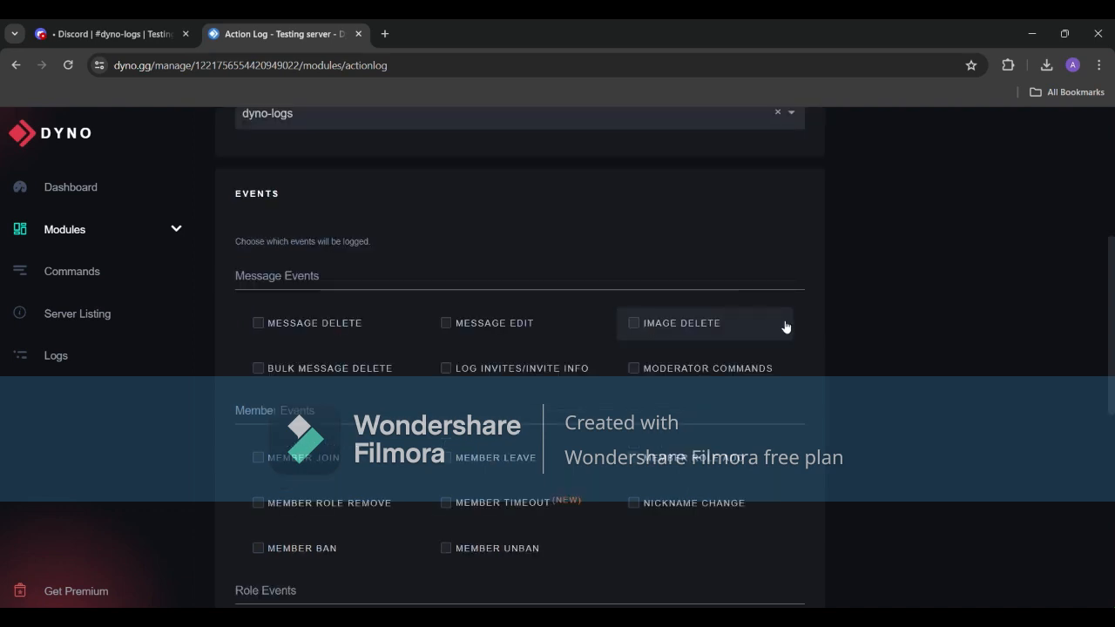
{"action": "mouse_move", "coordinate": [547, 318]}
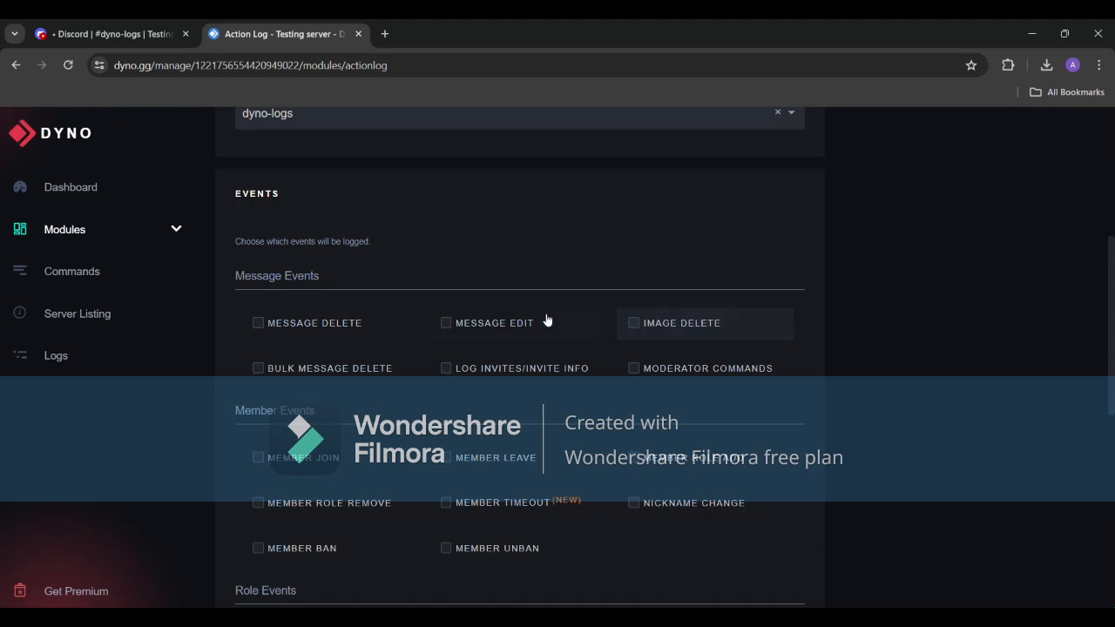
Enable message and role event logging plus channel create, update and delete events
{"action": "left_click", "coordinate": [258, 322]}
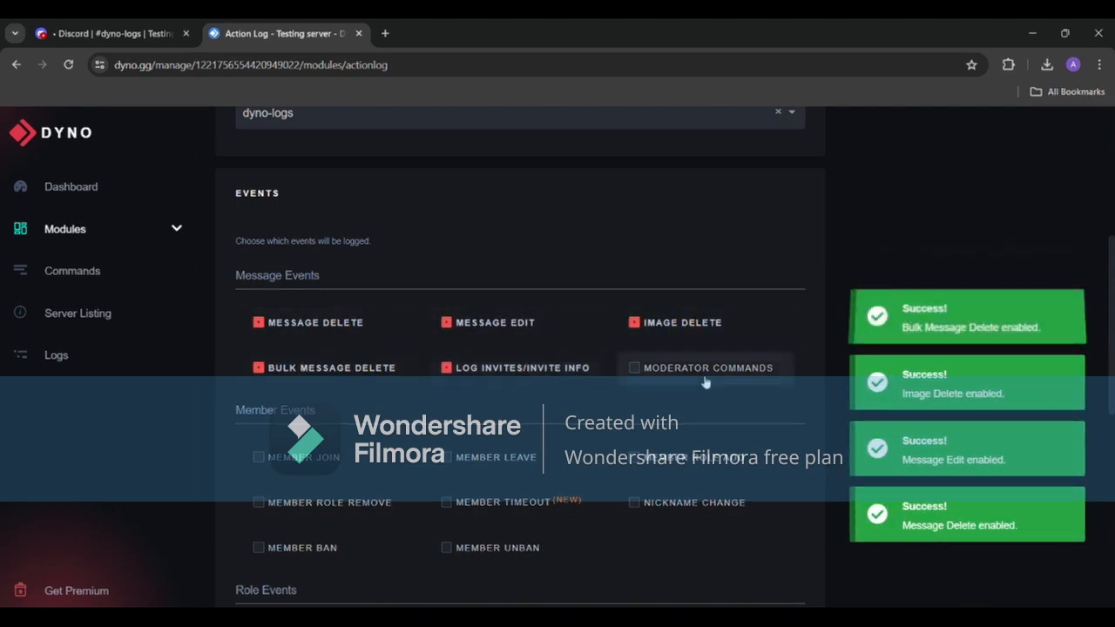
{"action": "scroll", "scroll_direction": "down", "scroll_amount": 3}
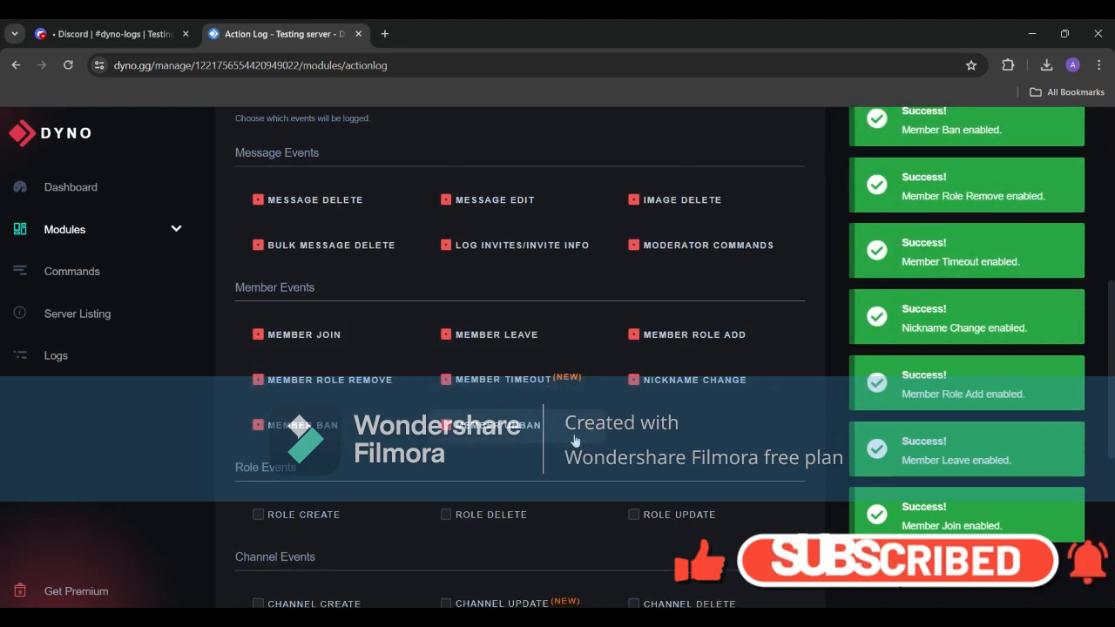
{"action": "scroll", "scroll_direction": "down", "scroll_amount": 3}
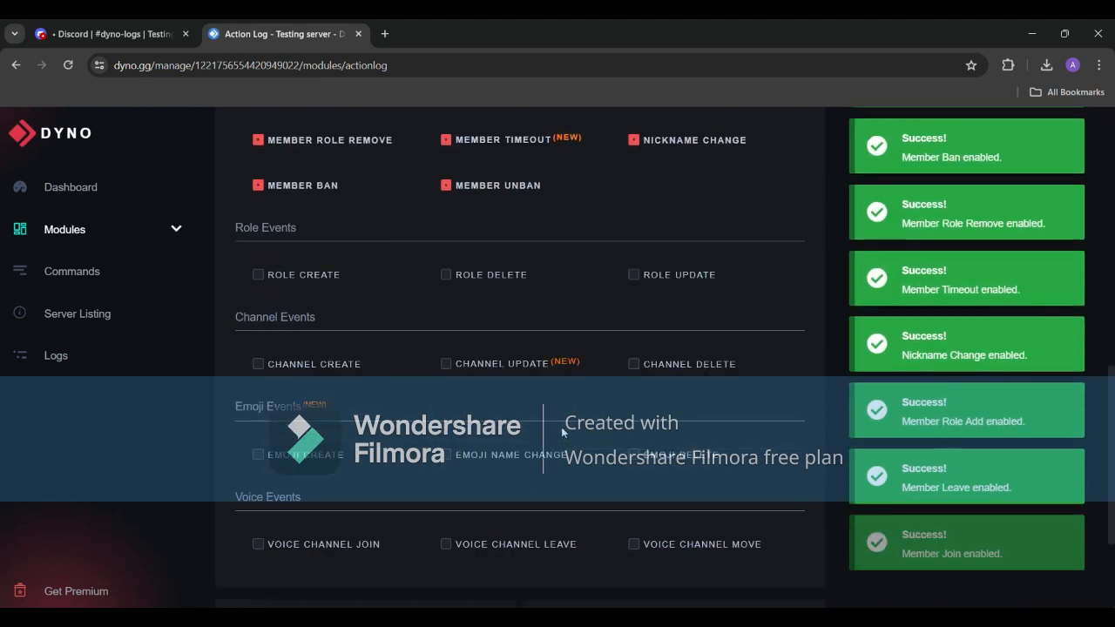
{"action": "left_click", "coordinate": [258, 275]}
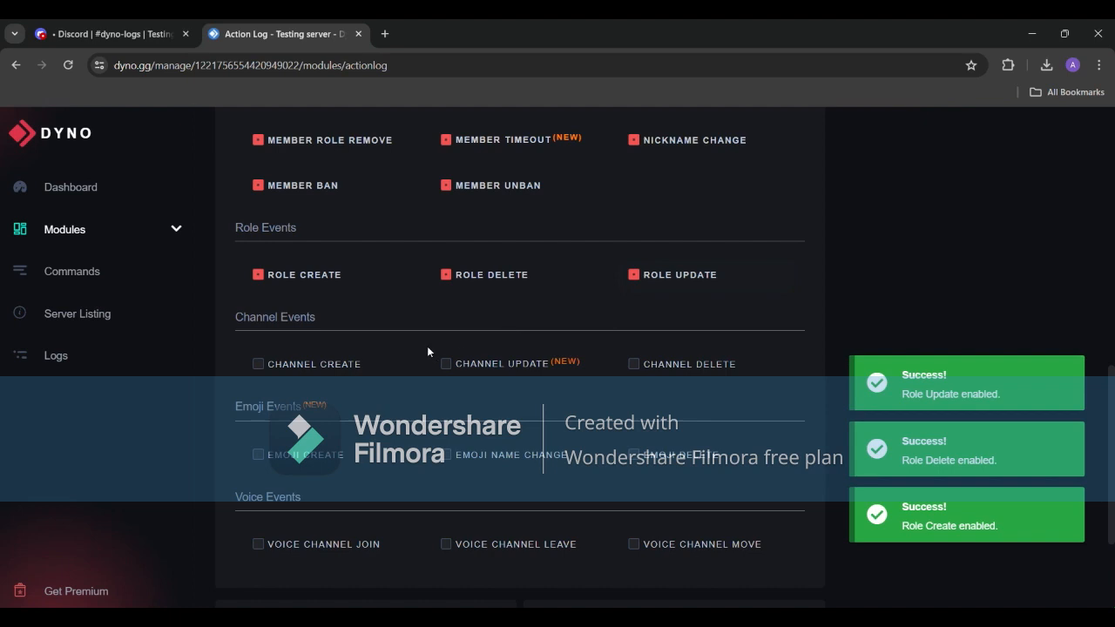
{"action": "left_click", "coordinate": [257, 364]}
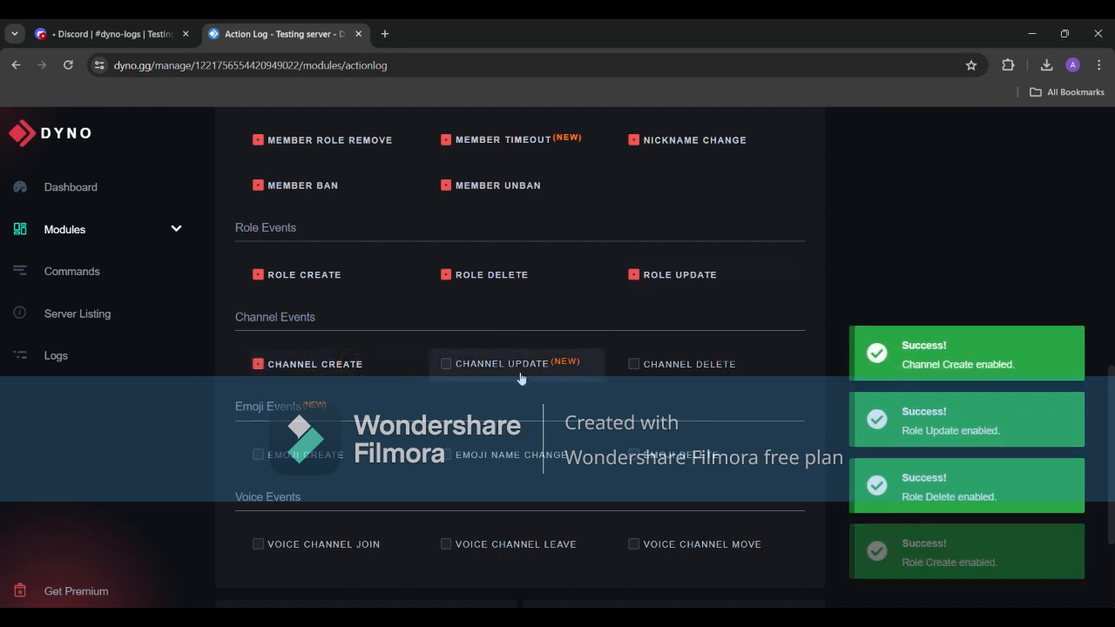
{"action": "left_click", "coordinate": [634, 364]}
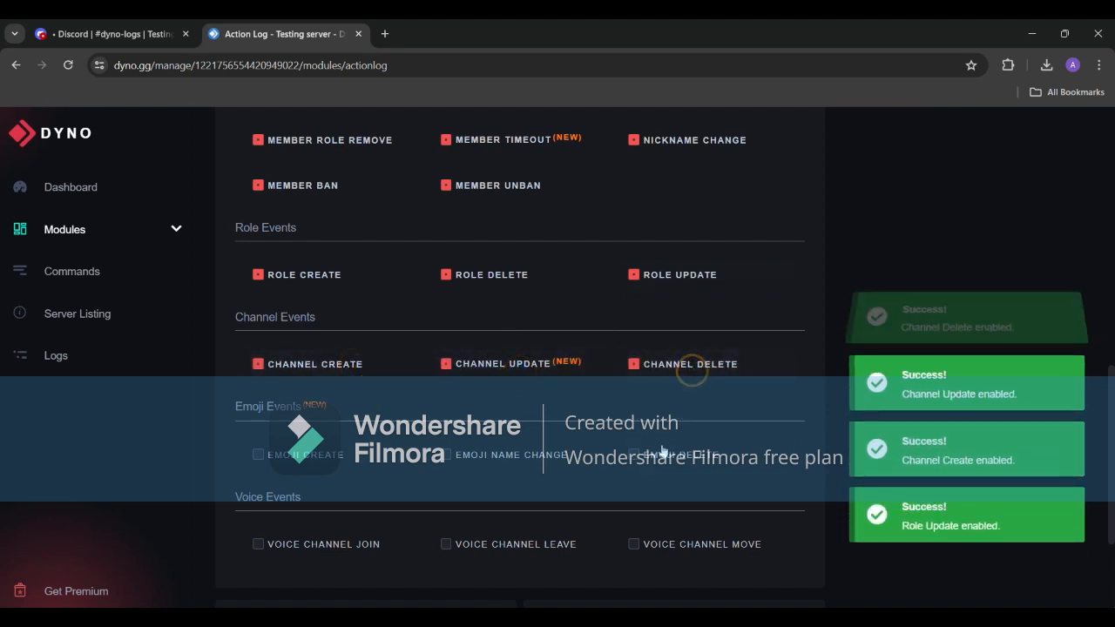
{"action": "left_click", "coordinate": [662, 453]}
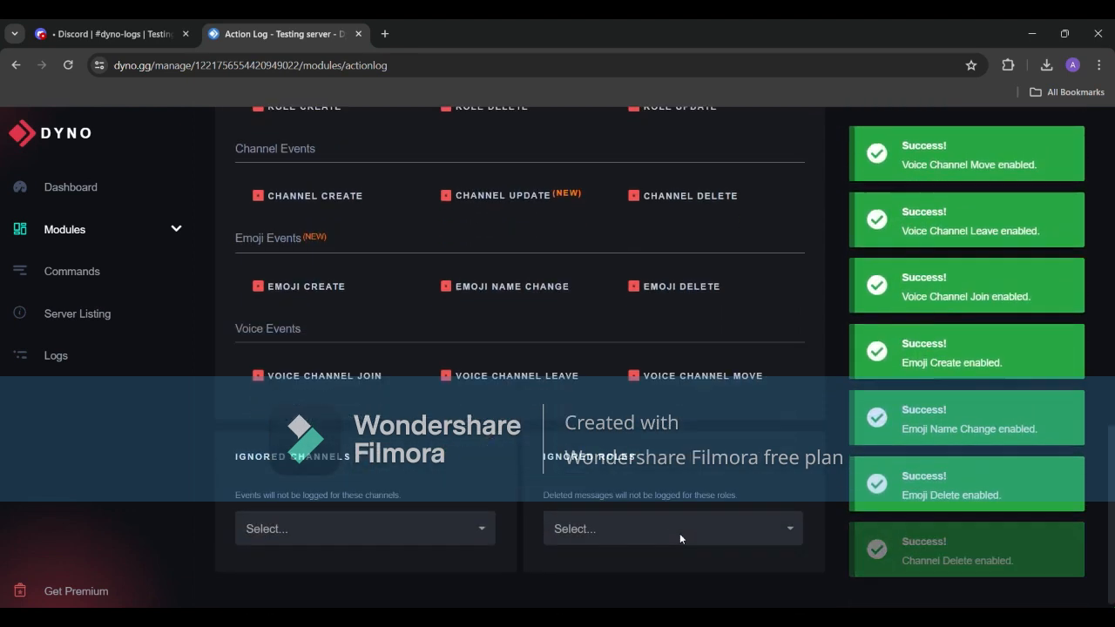
{"action": "scroll", "scroll_direction": "down", "scroll_amount": 3}
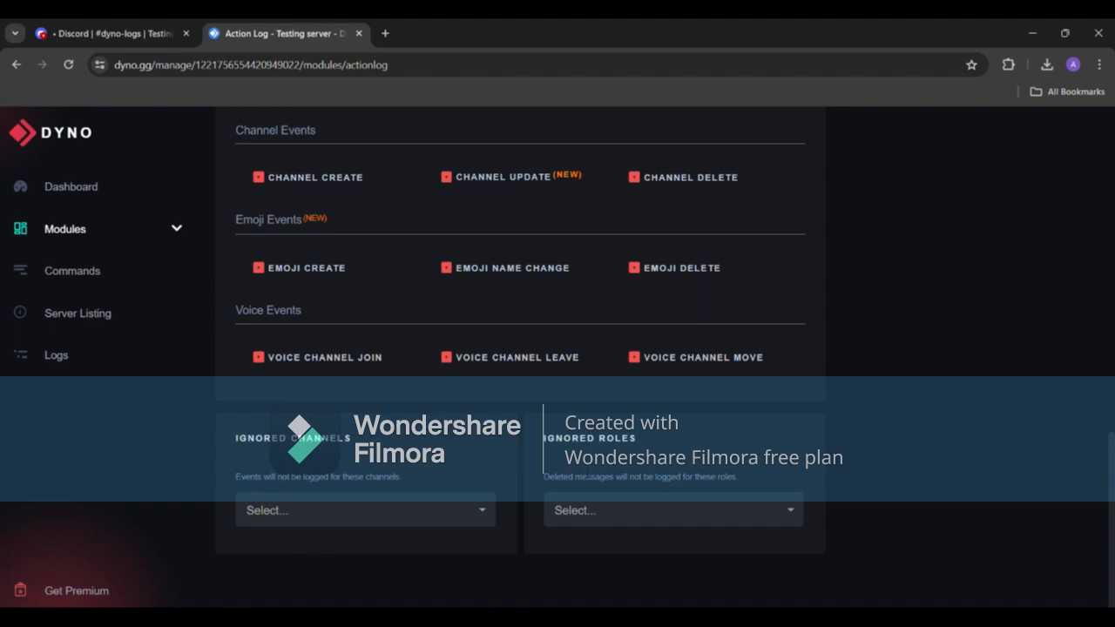
Back in Discord's #general, send 'hello this is a testing' and delete the message
{"action": "left_click", "coordinate": [105, 33]}
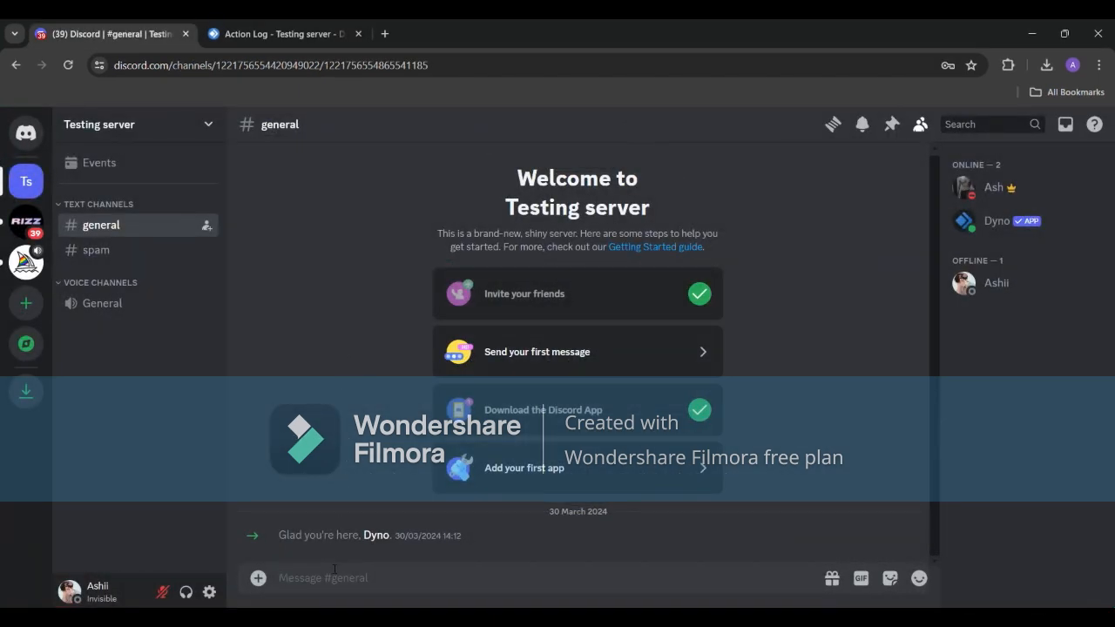
{"action": "type", "text": "hello"}
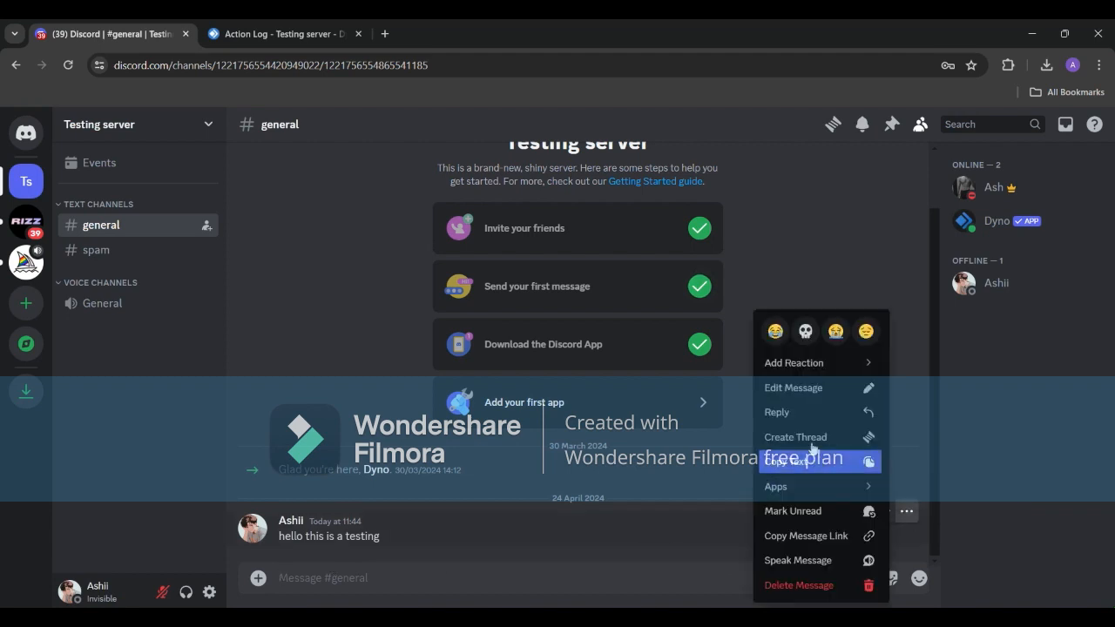
{"action": "left_click", "coordinate": [782, 540]}
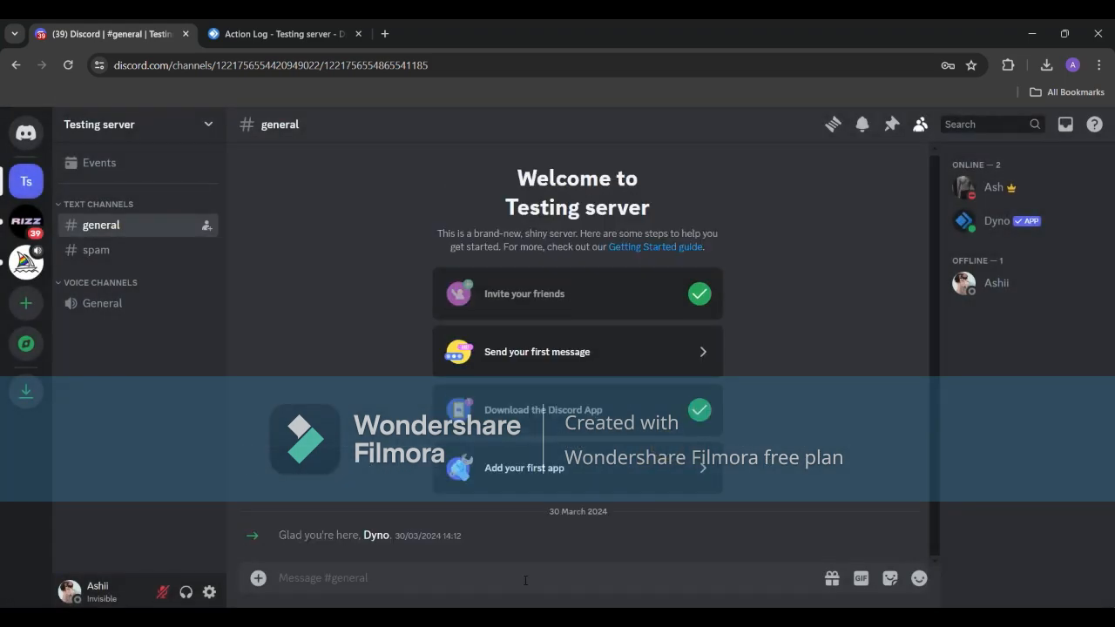
Send a 'hey pleas... youtube channel in our server' message, edit it to end 'Rizzing!', then check dyno-logs
{"action": "type", "text": "hey please subscribe t"}
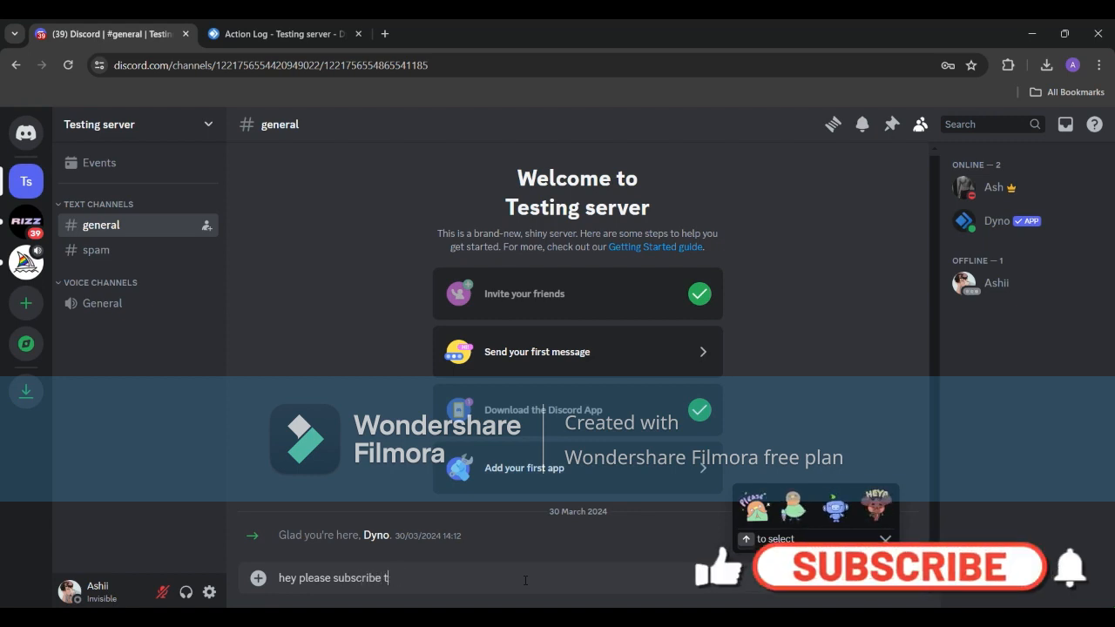
{"action": "type", "text": "o my"}
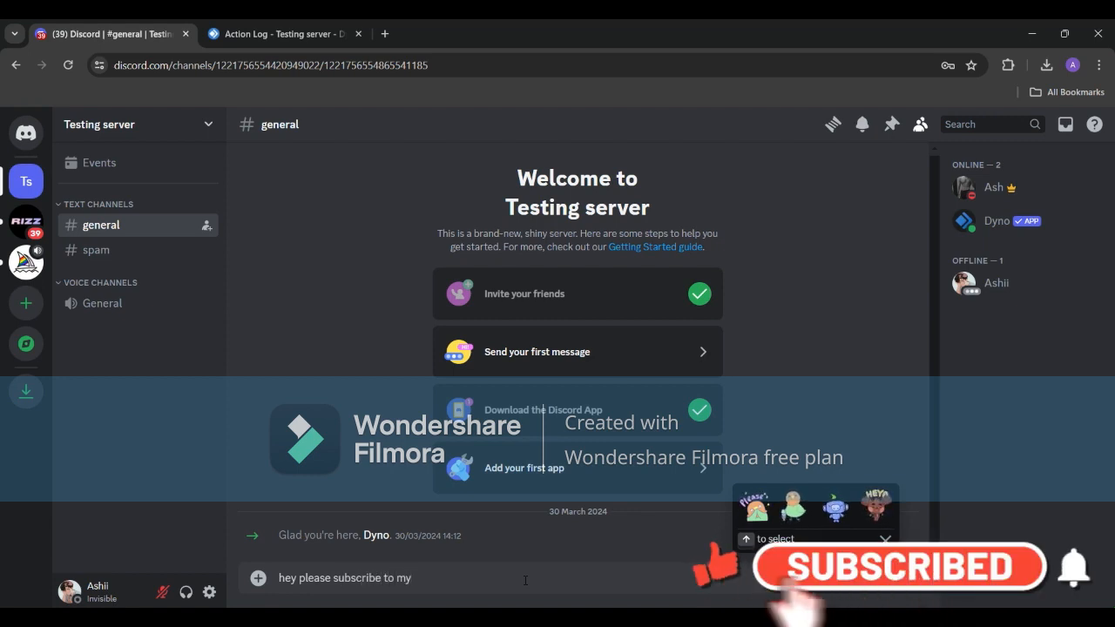
{"action": "type", "text": "youtube channel and jo"}
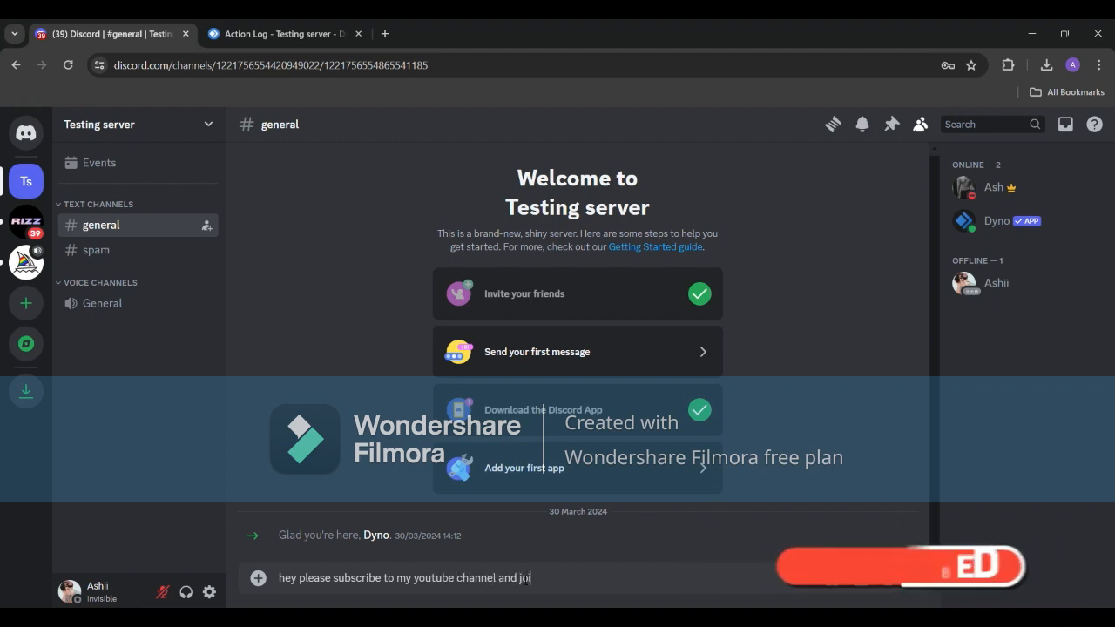
{"action": "type", "text": "in our server"}
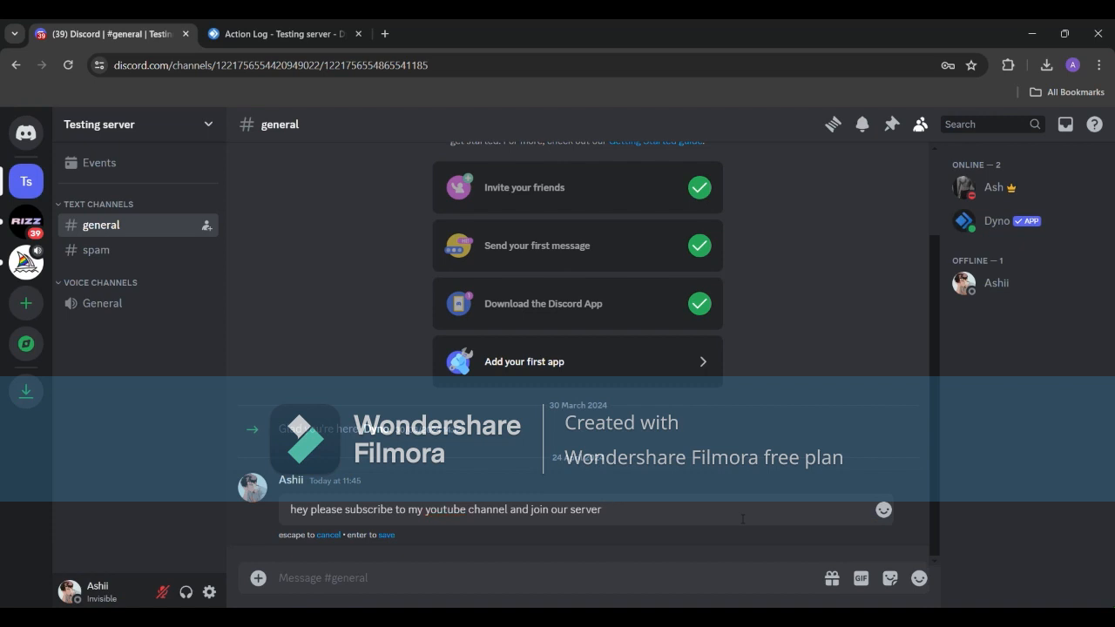
{"action": "type", "text": "Rizzing!"}
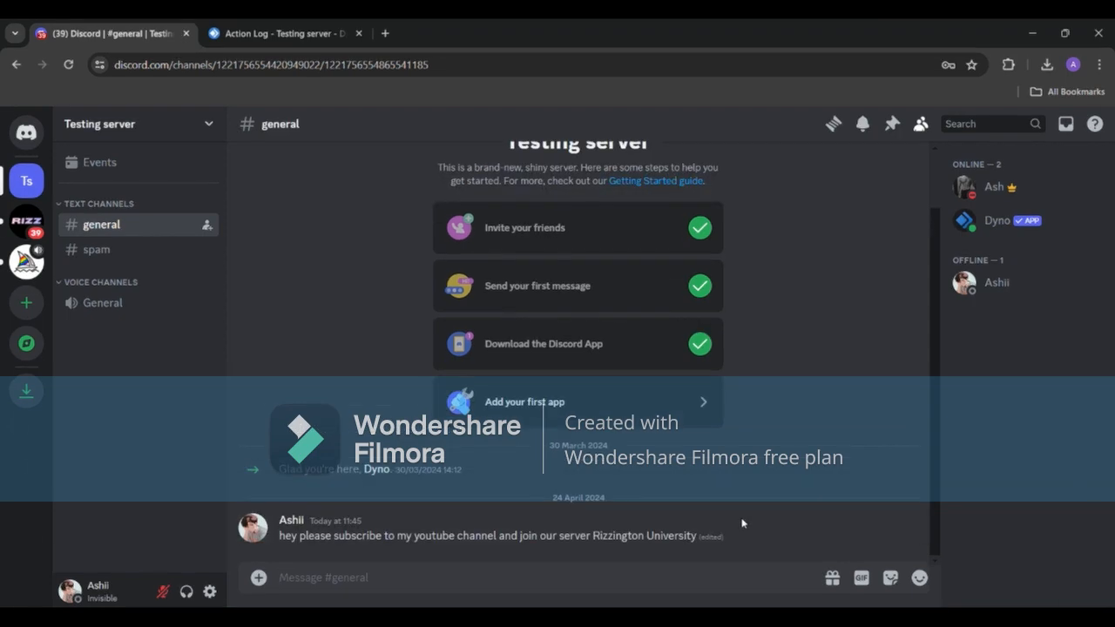
{"action": "left_click", "coordinate": [108, 204]}
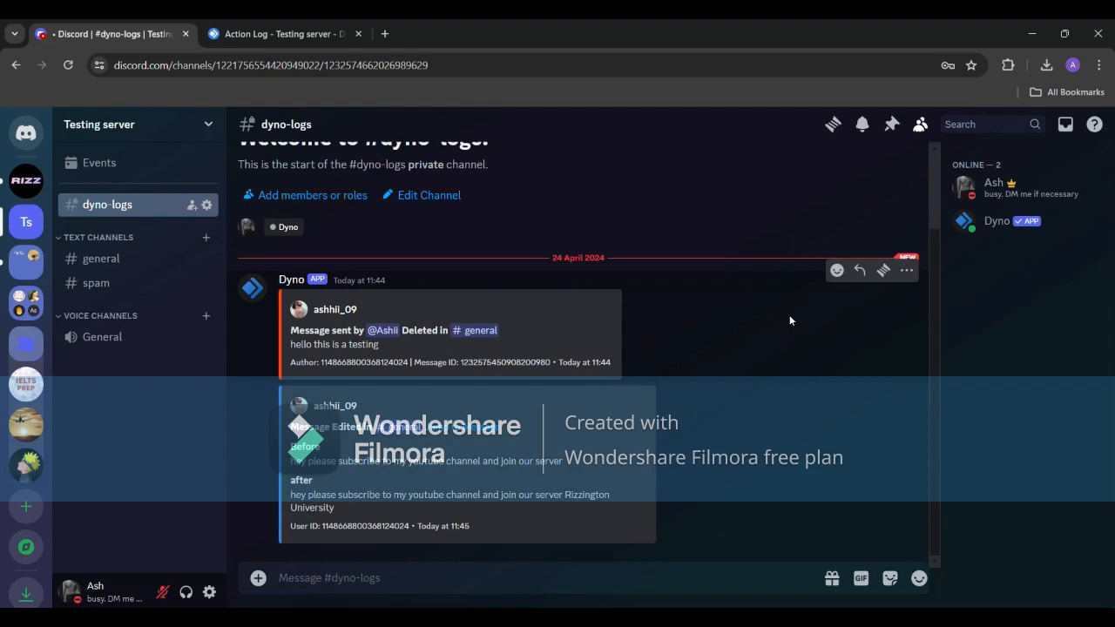
Switch to the Rizzington University server after confirming Dyno's delete and edit logs
{"action": "left_click", "coordinate": [26, 181]}
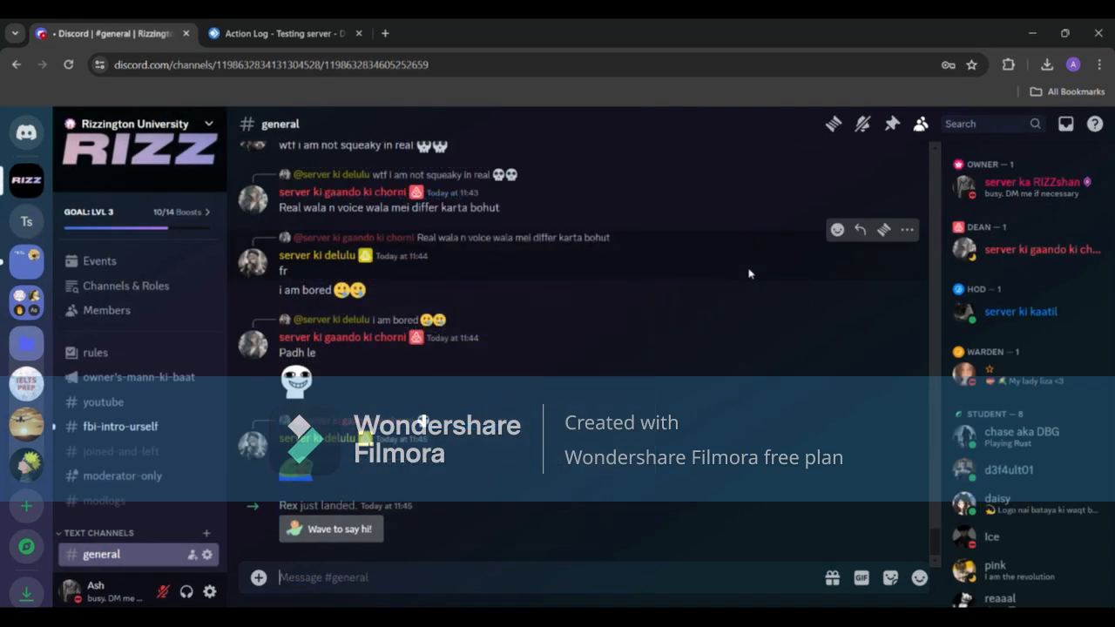